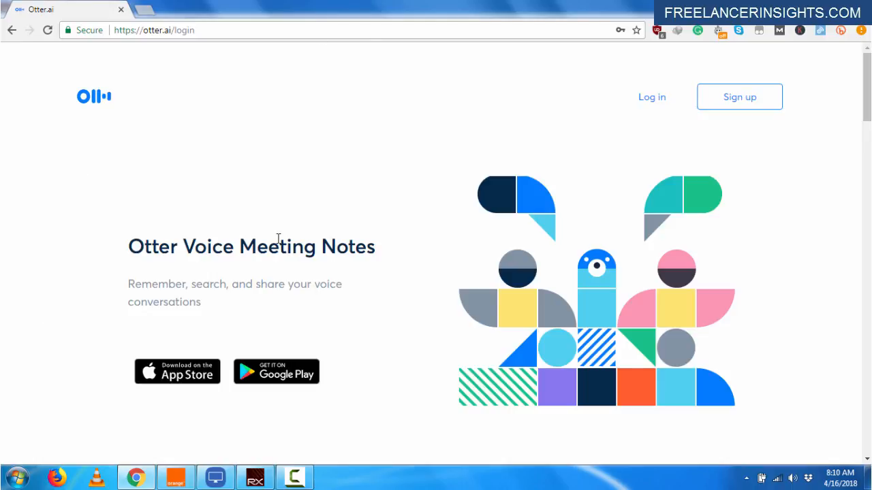
pyautogui.moveTo(201, 341)
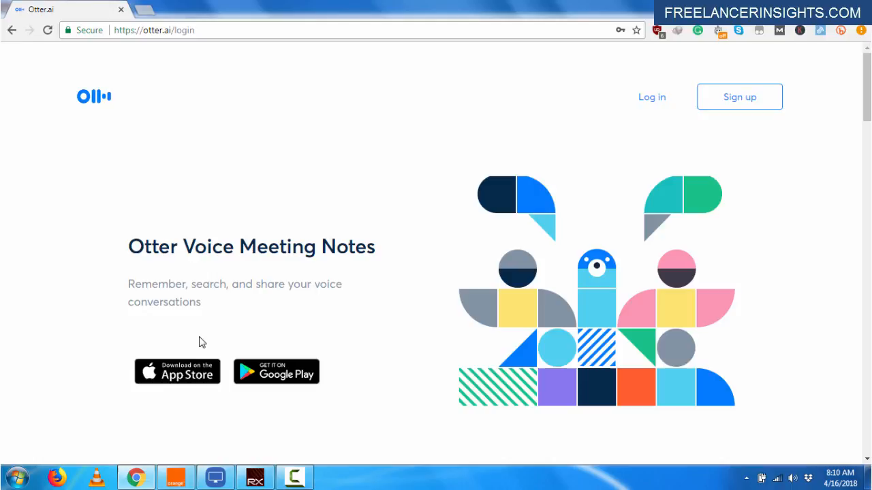
pyautogui.moveTo(400, 260)
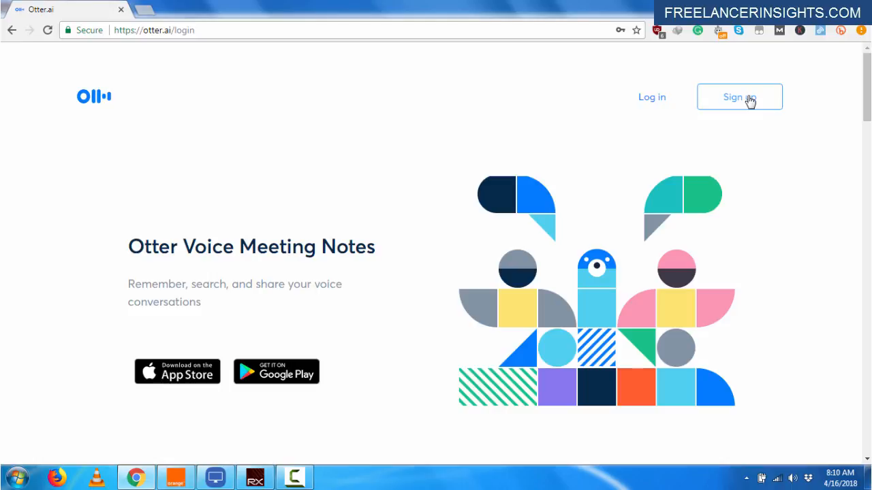
pyautogui.moveTo(653, 100)
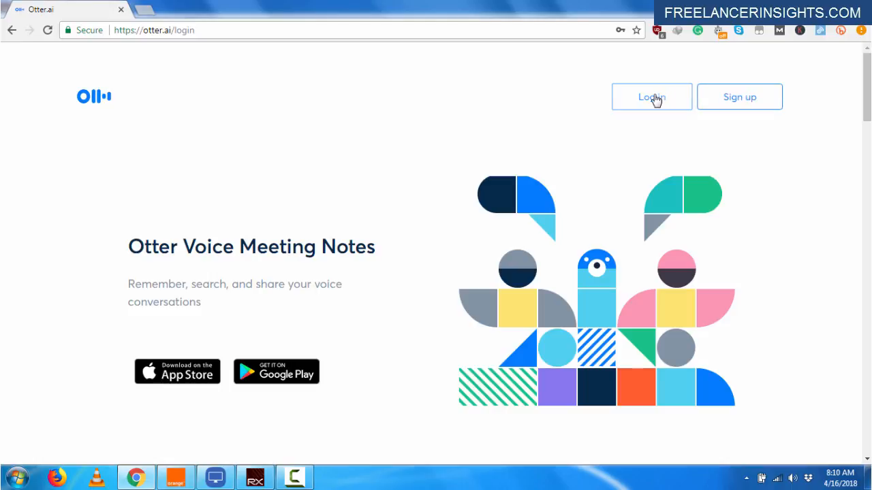
# - Log in to Otter.ai with the saved email and password
pyautogui.click(652, 97)
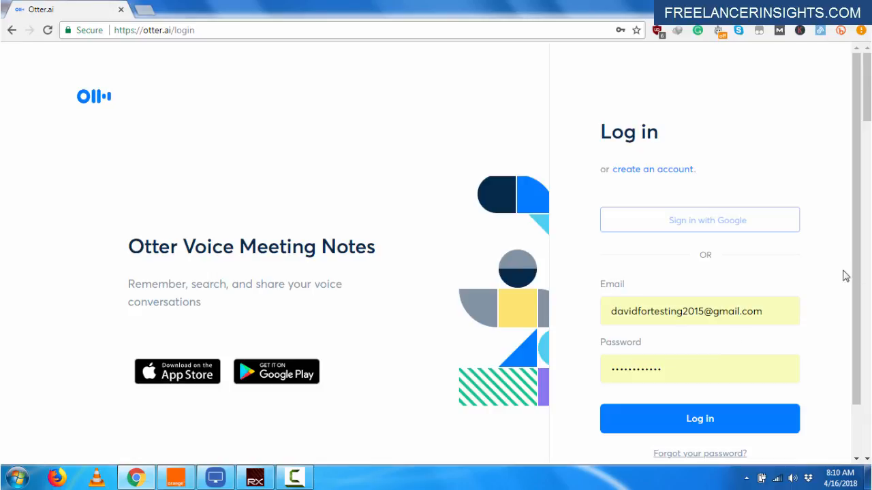
pyautogui.click(699, 419)
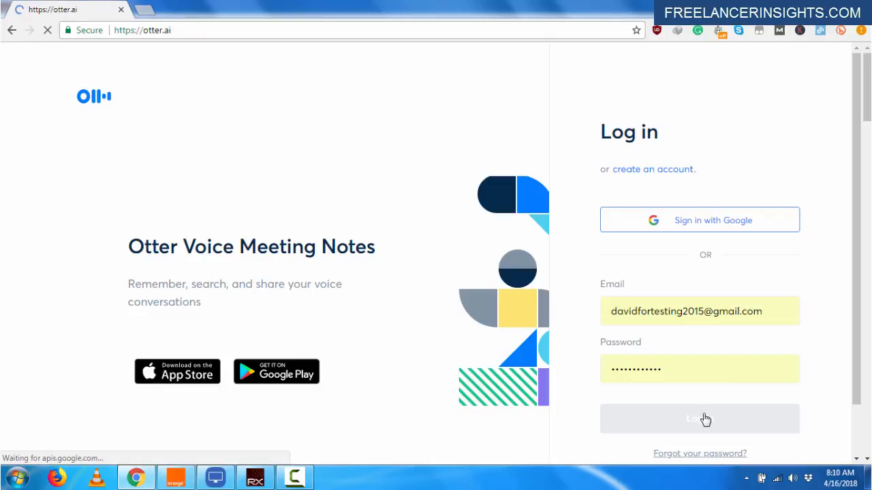
pyautogui.click(700, 419)
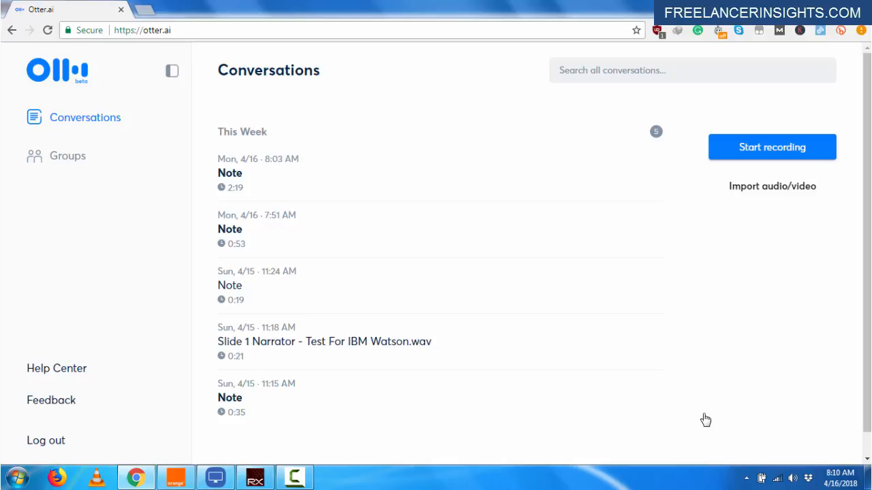
pyautogui.moveTo(344, 323)
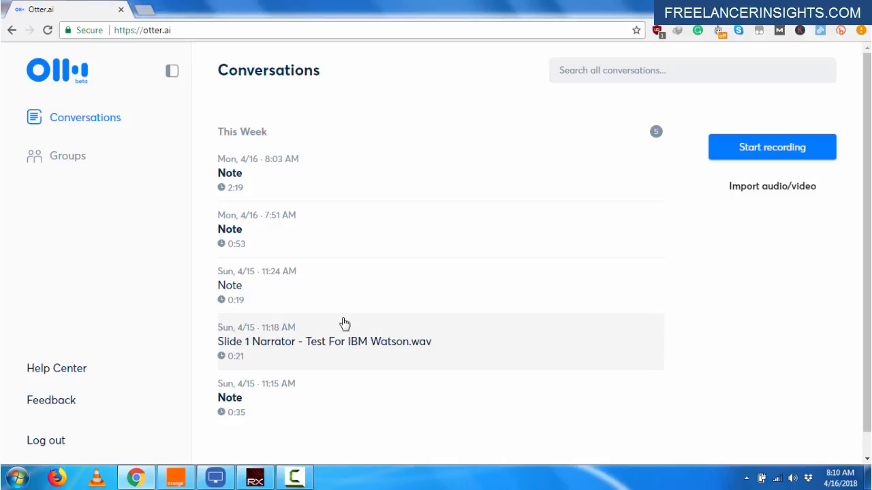
pyautogui.moveTo(721, 138)
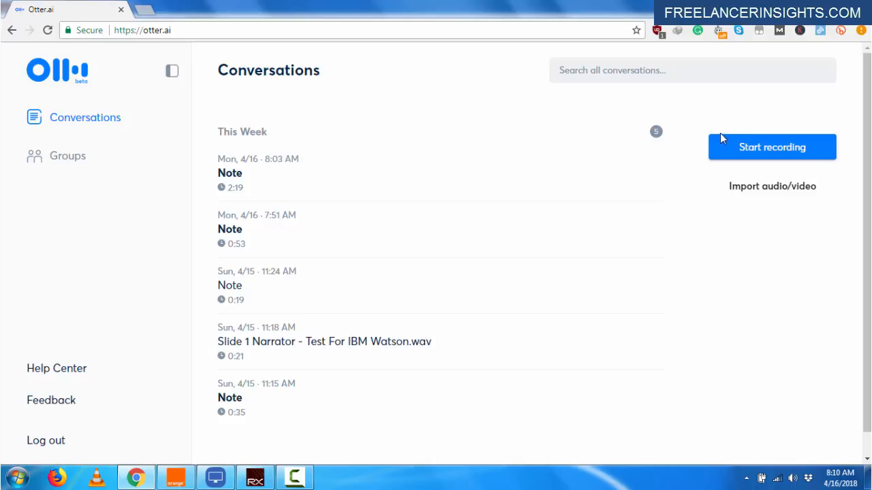
pyautogui.moveTo(767, 155)
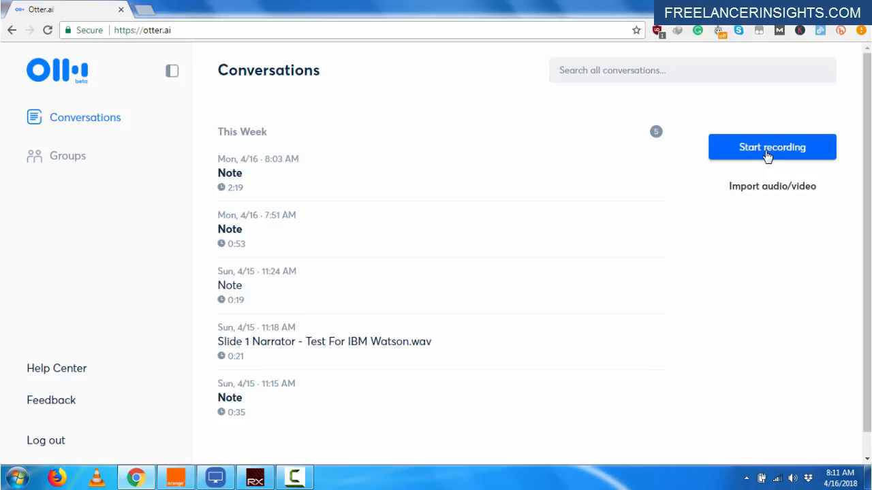
pyautogui.moveTo(554, 55)
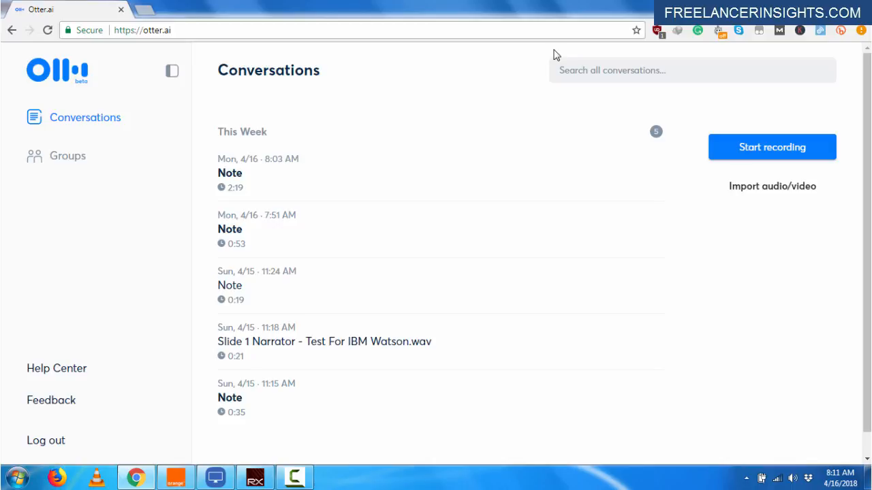
pyautogui.moveTo(747, 106)
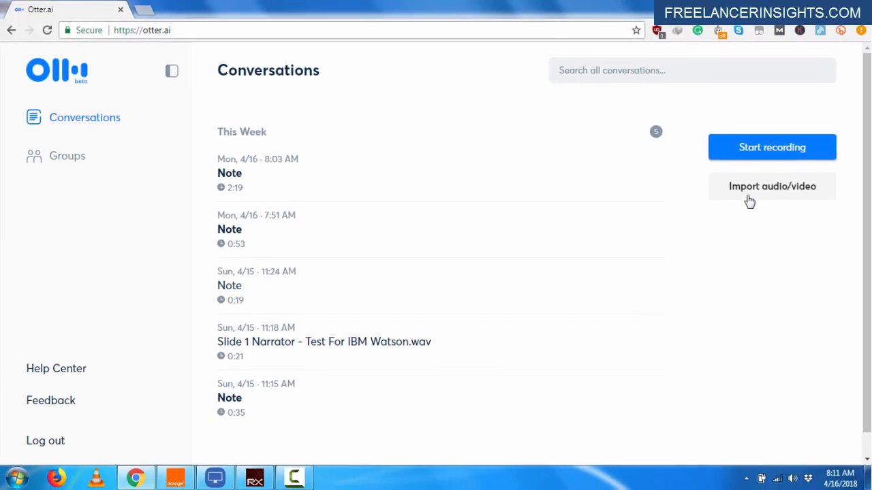
# - Start an audio/video import and open the Choose files picker
pyautogui.click(772, 186)
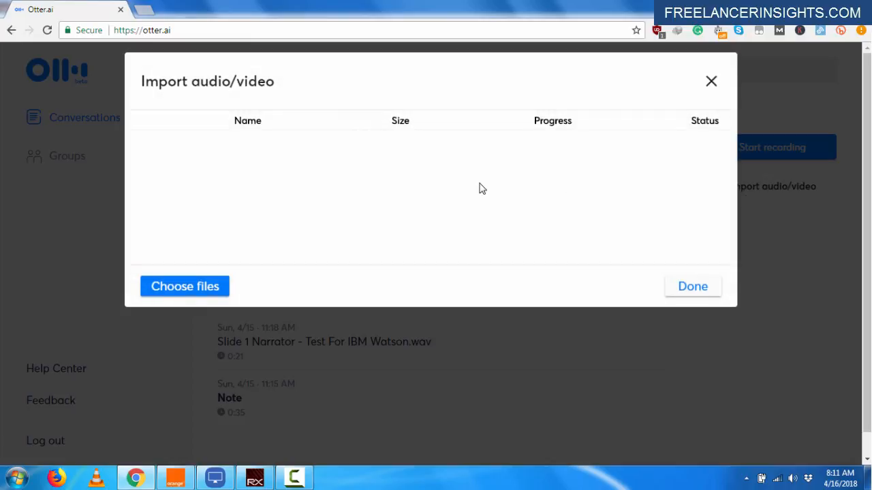
pyautogui.moveTo(414, 167)
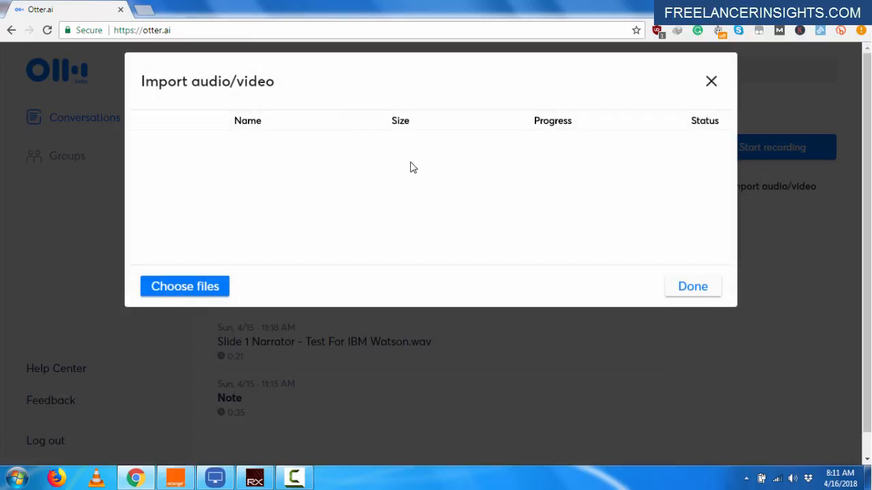
pyautogui.moveTo(197, 287)
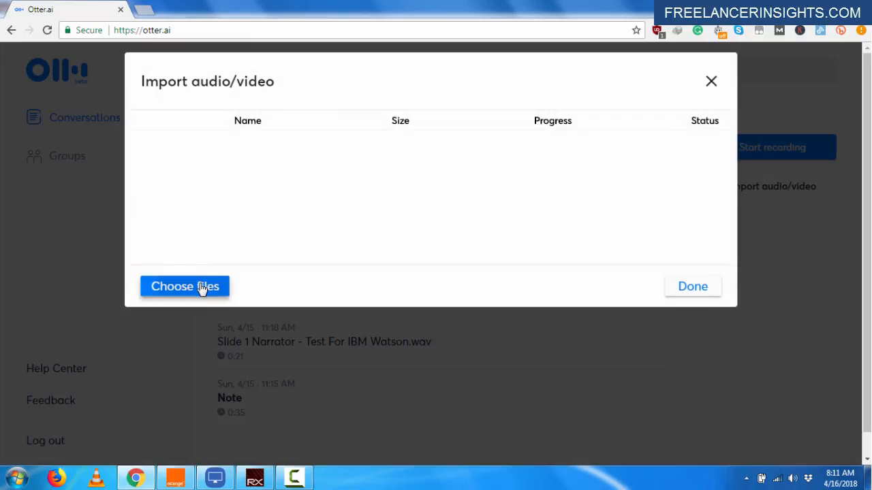
pyautogui.click(184, 286)
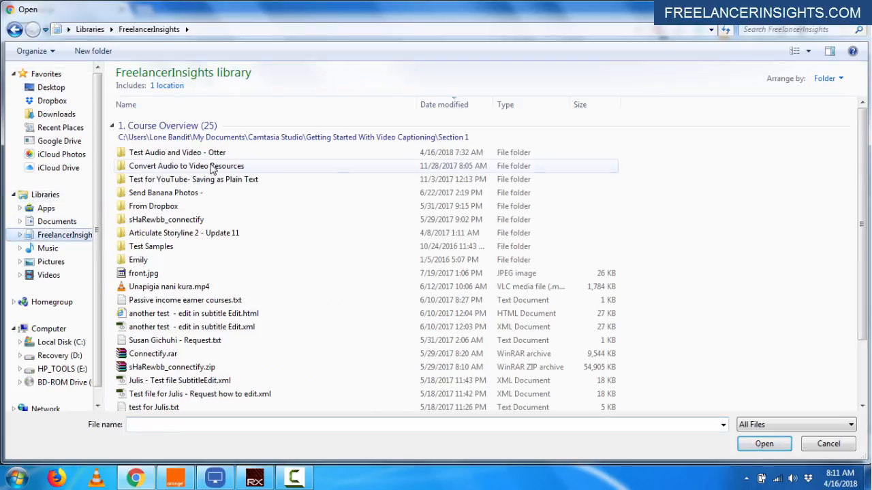
# - Open the Test Audio and Video - Otter folder and choose How to Prepare for a Job Interview.mp3
pyautogui.click(177, 152)
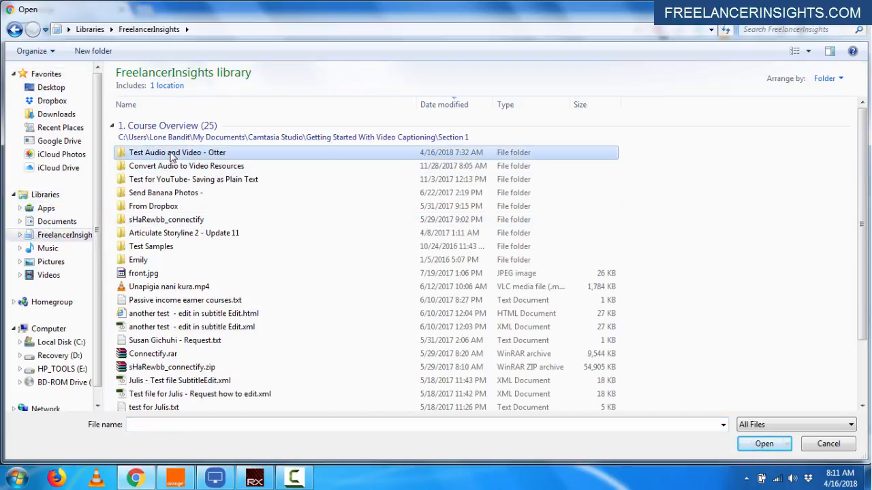
pyautogui.doubleClick(173, 152)
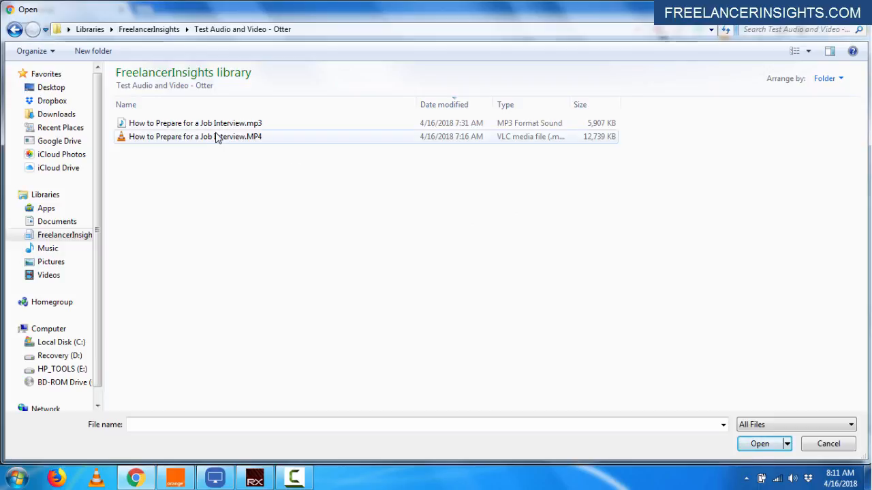
pyautogui.moveTo(216, 137)
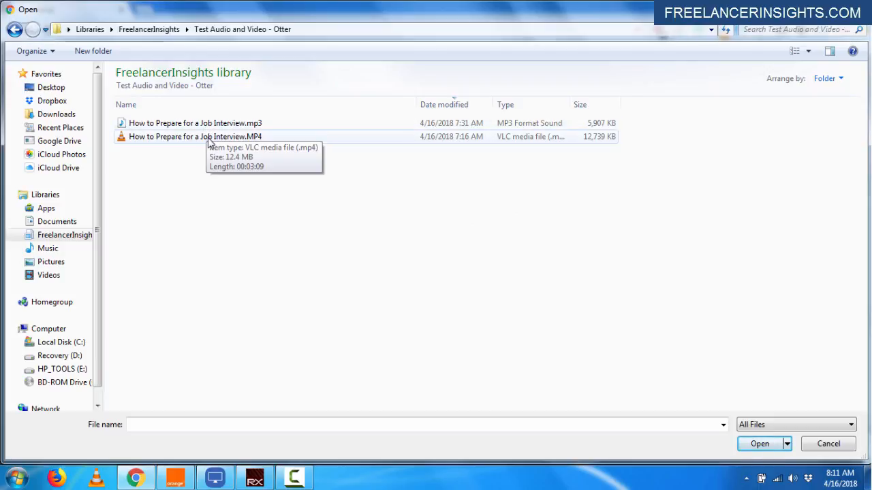
pyautogui.moveTo(188, 124)
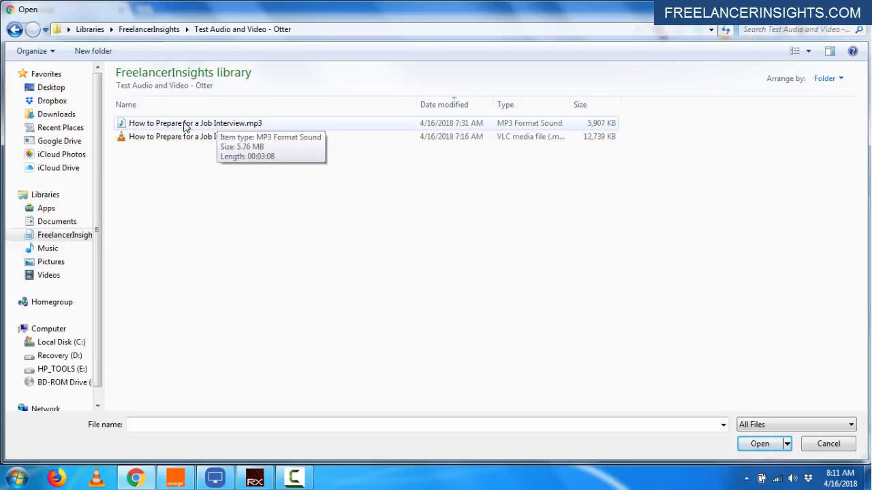
pyautogui.moveTo(149, 124)
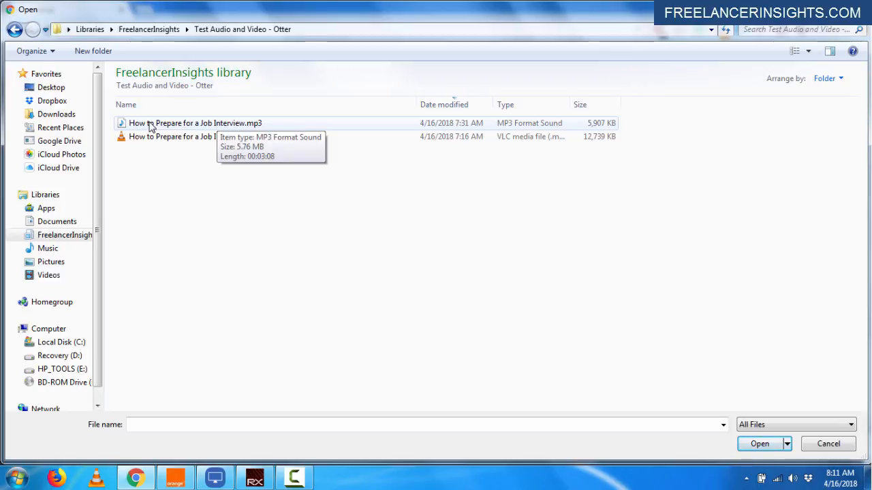
pyautogui.click(195, 123)
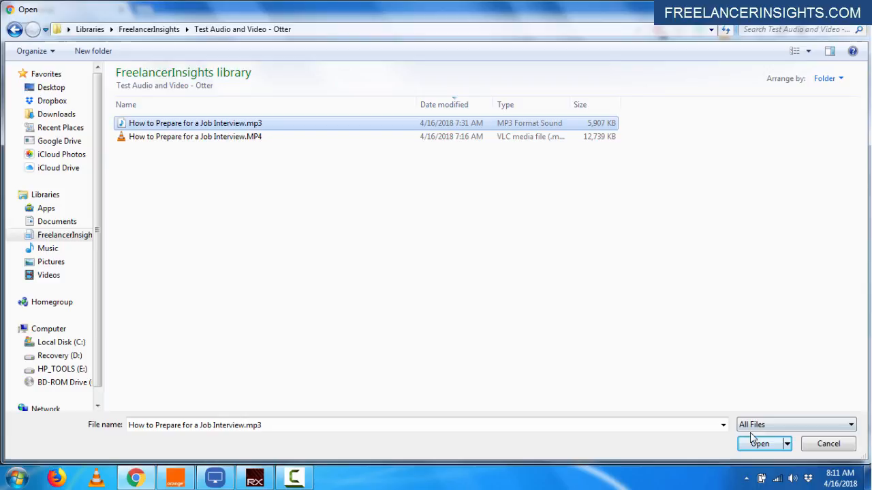
pyautogui.click(759, 443)
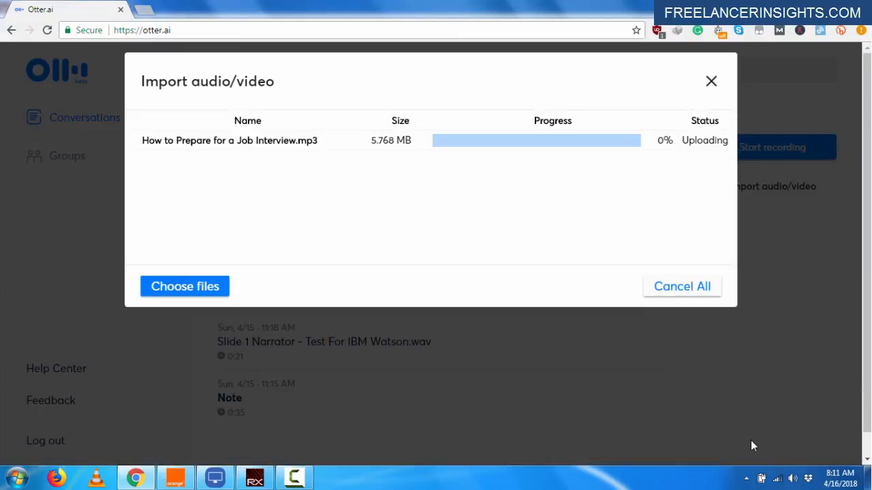
pyautogui.moveTo(449, 241)
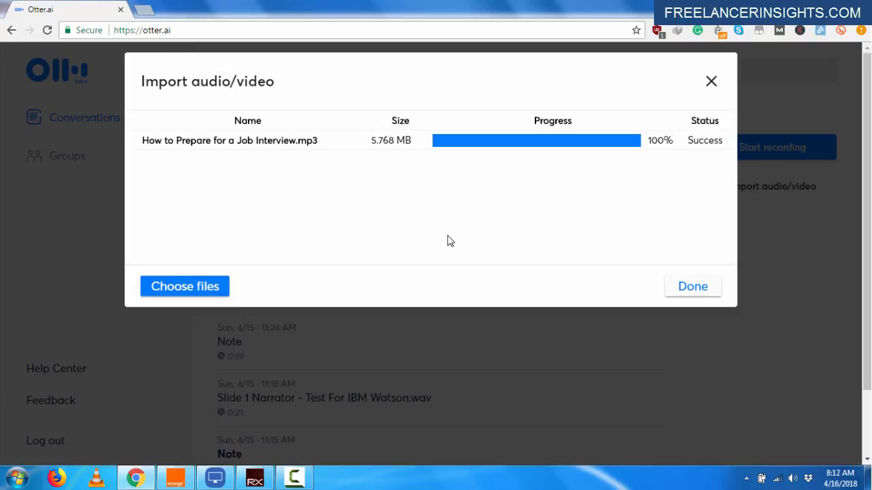
pyautogui.moveTo(680, 257)
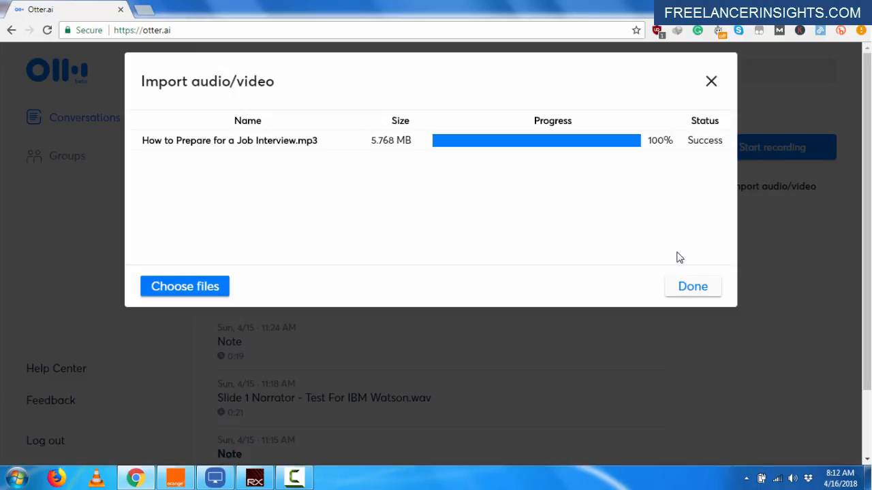
# - Close the finished upload window with Done
pyautogui.click(692, 286)
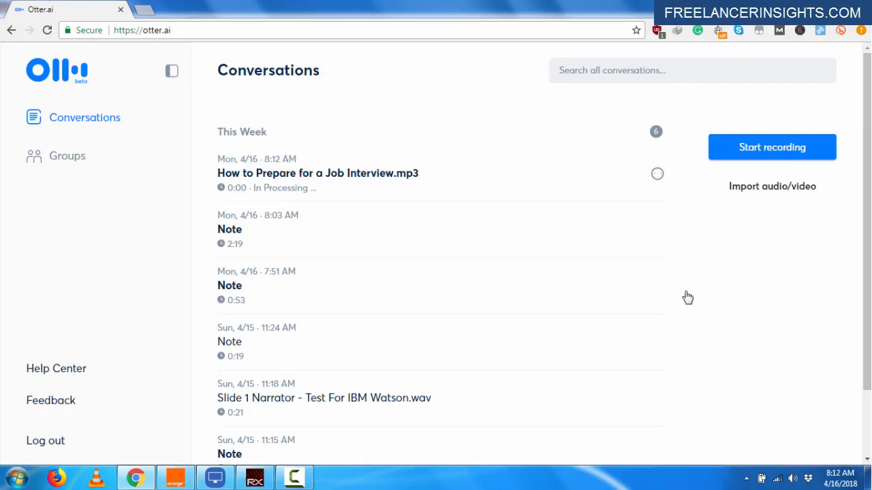
pyautogui.moveTo(313, 190)
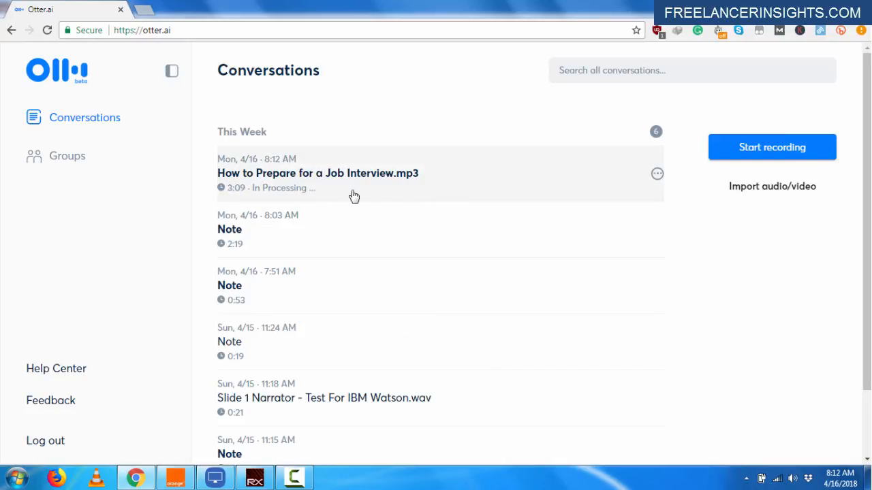
pyautogui.moveTo(315, 193)
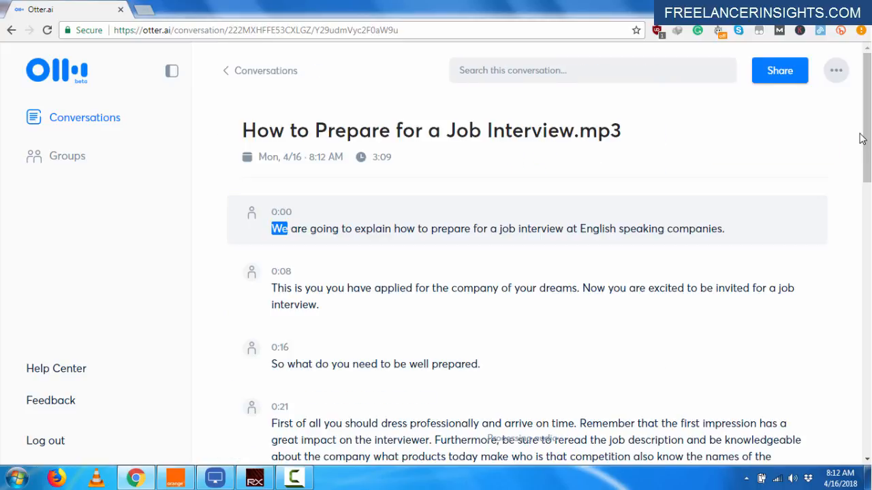
# - Scroll down through the interview's partially processed transcript
pyautogui.scroll(-3)
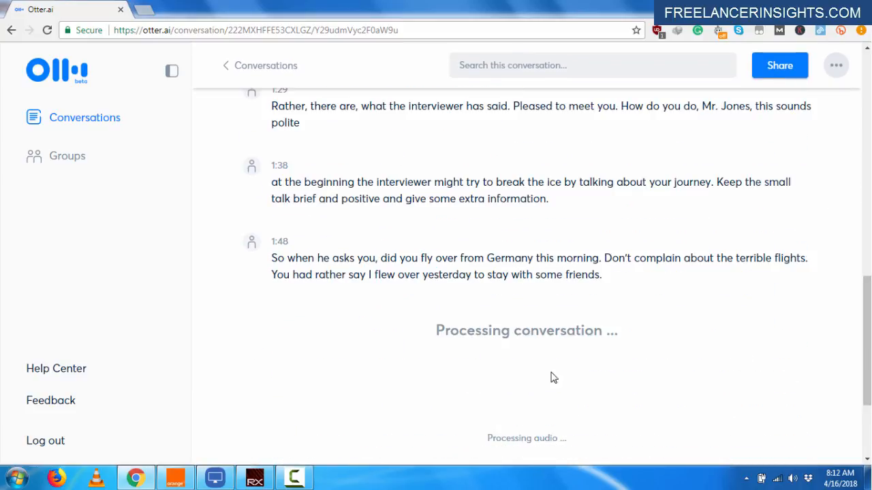
pyautogui.moveTo(231, 228)
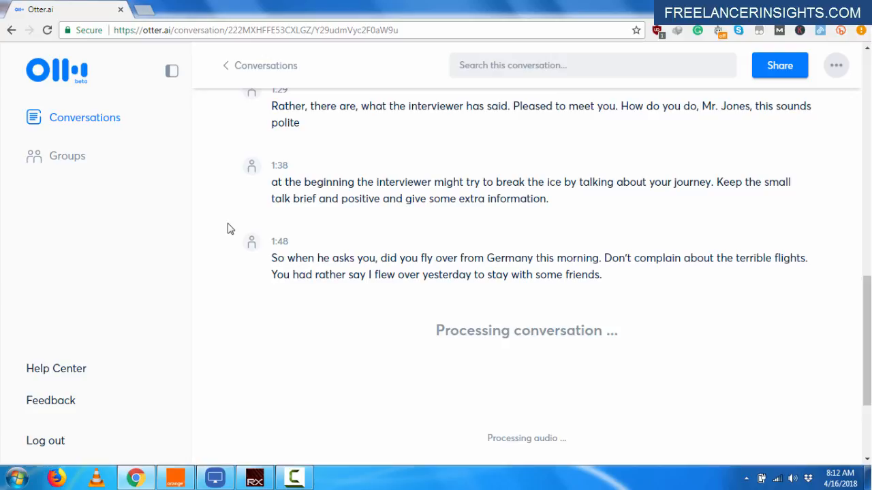
pyautogui.moveTo(285, 255)
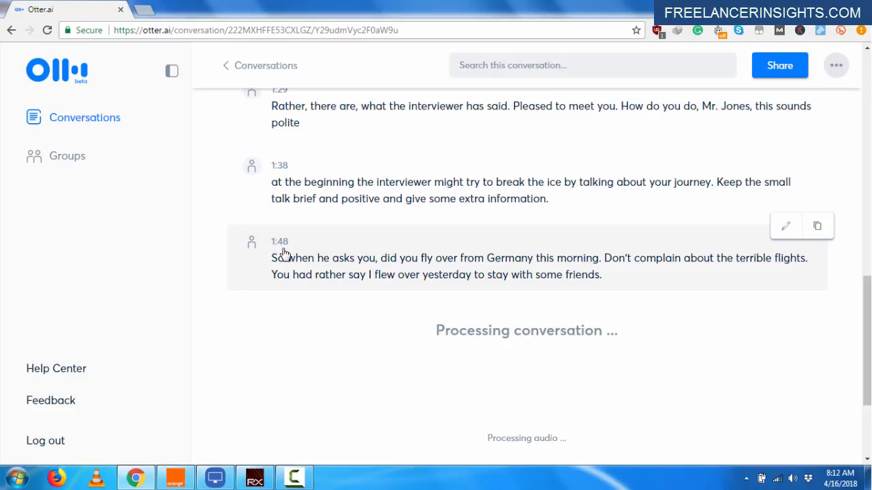
pyautogui.moveTo(759, 387)
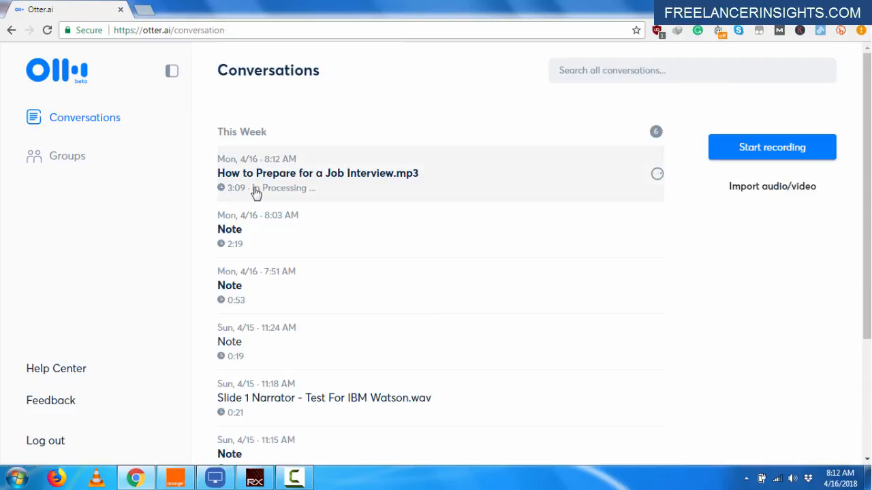
# - Open How to Prepare for a Job Interview.mp3 and scroll through its keywords and transcript
pyautogui.click(317, 173)
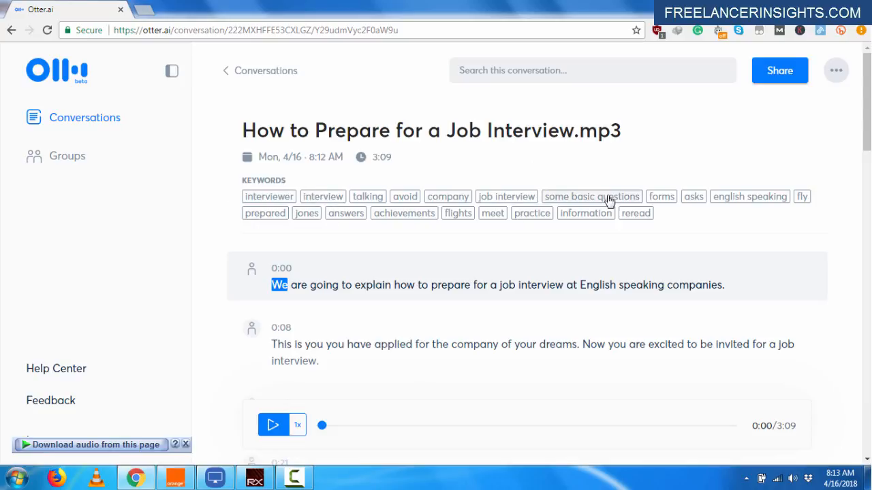
pyautogui.moveTo(785, 221)
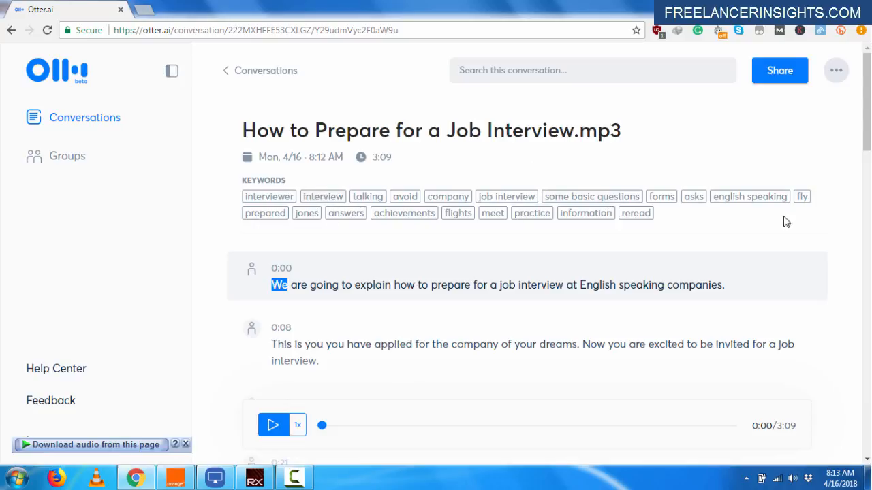
pyautogui.scroll(-3)
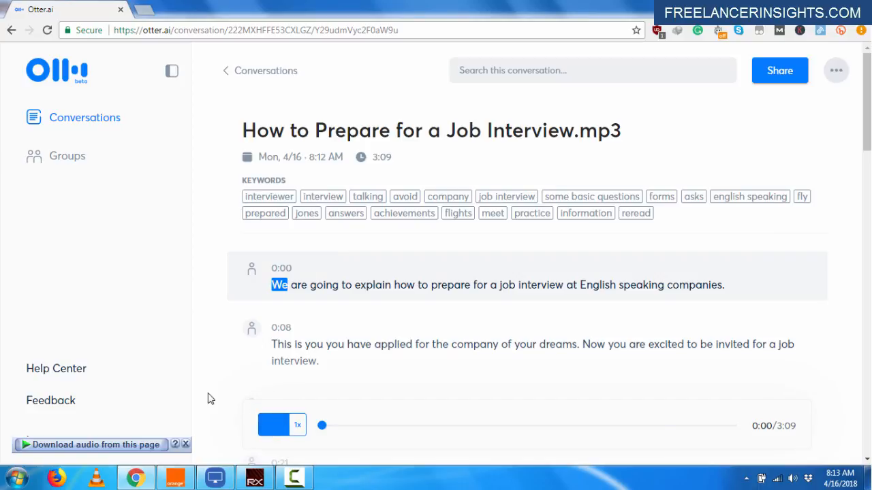
# - Play the interview audio, pause at 0:43, and scroll back to the top
pyautogui.click(272, 425)
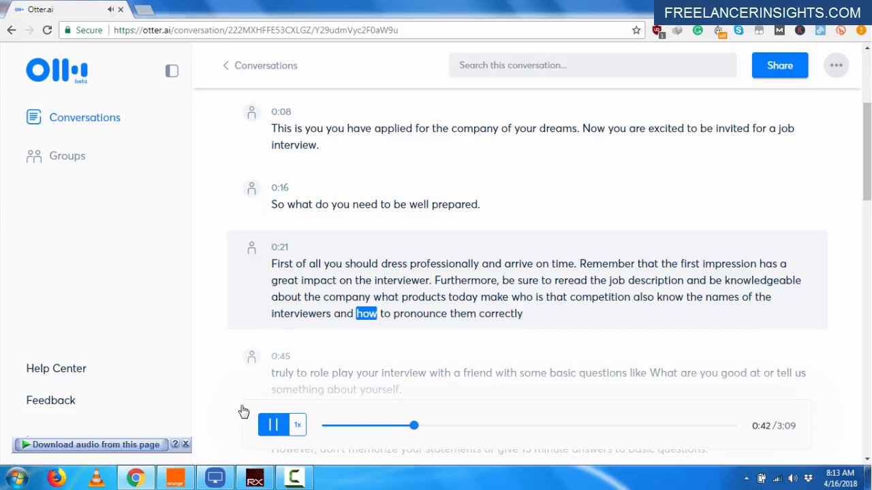
pyautogui.click(271, 424)
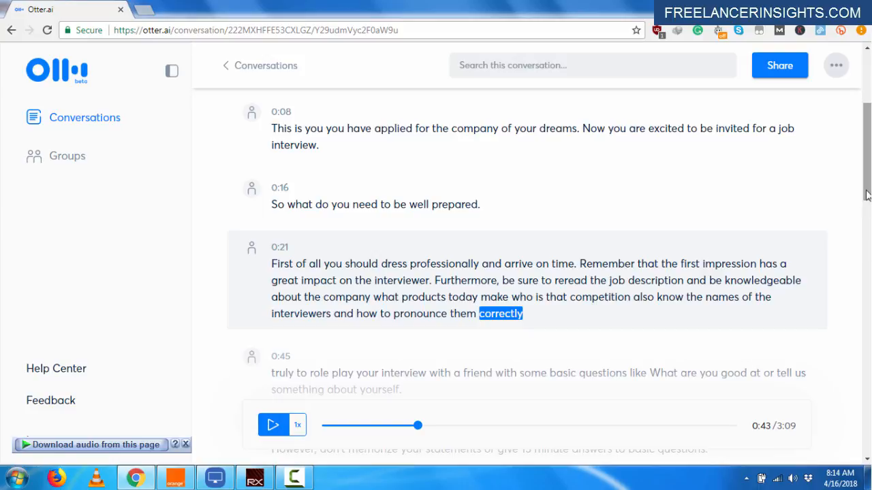
pyautogui.scroll(3)
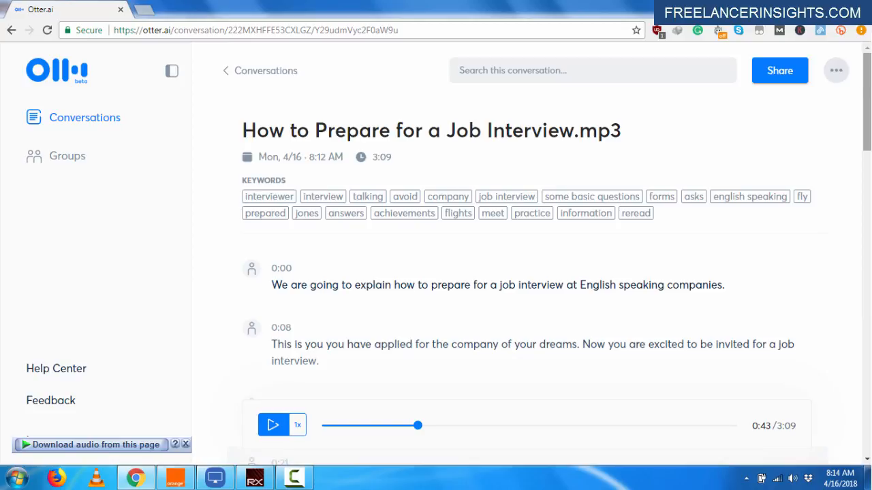
pyautogui.moveTo(177, 116)
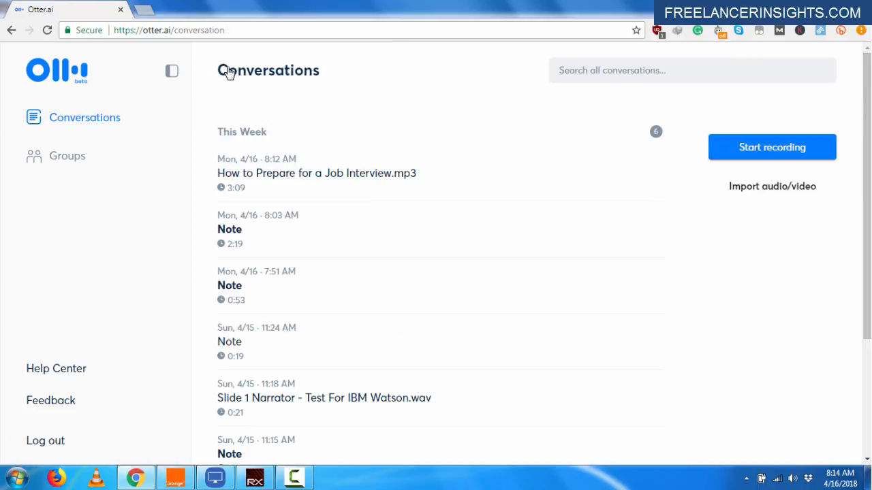
pyautogui.moveTo(766, 188)
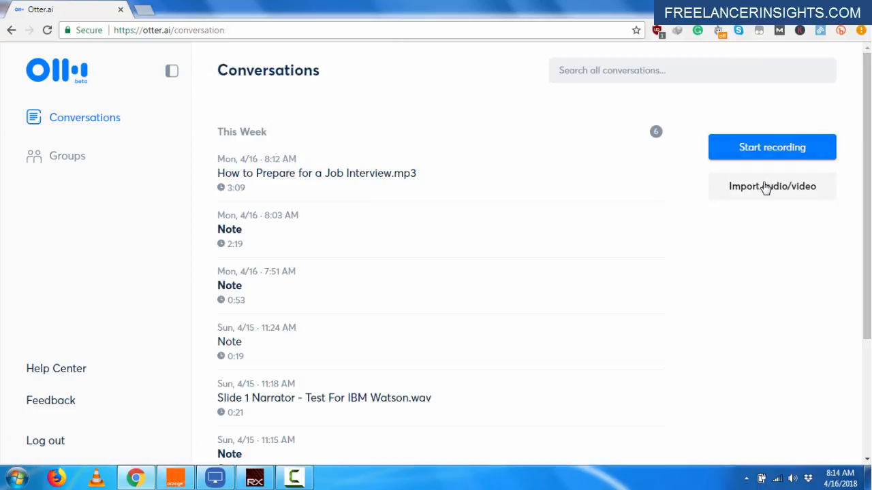
pyautogui.moveTo(800, 223)
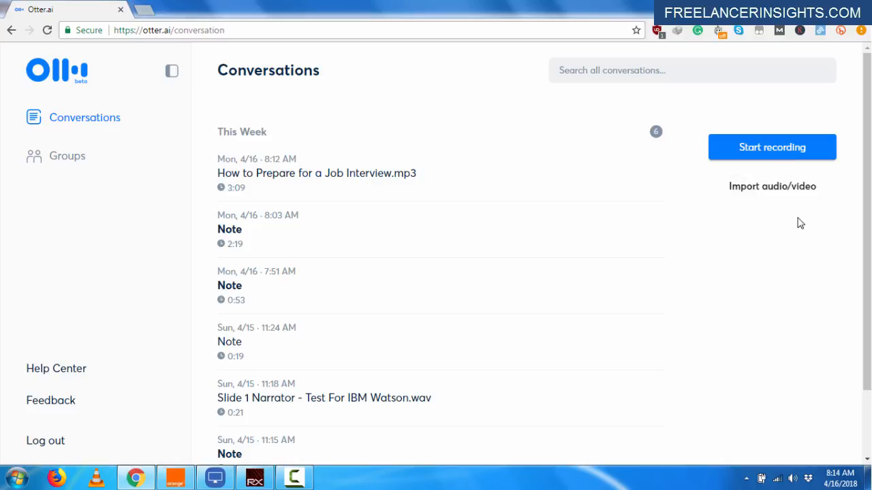